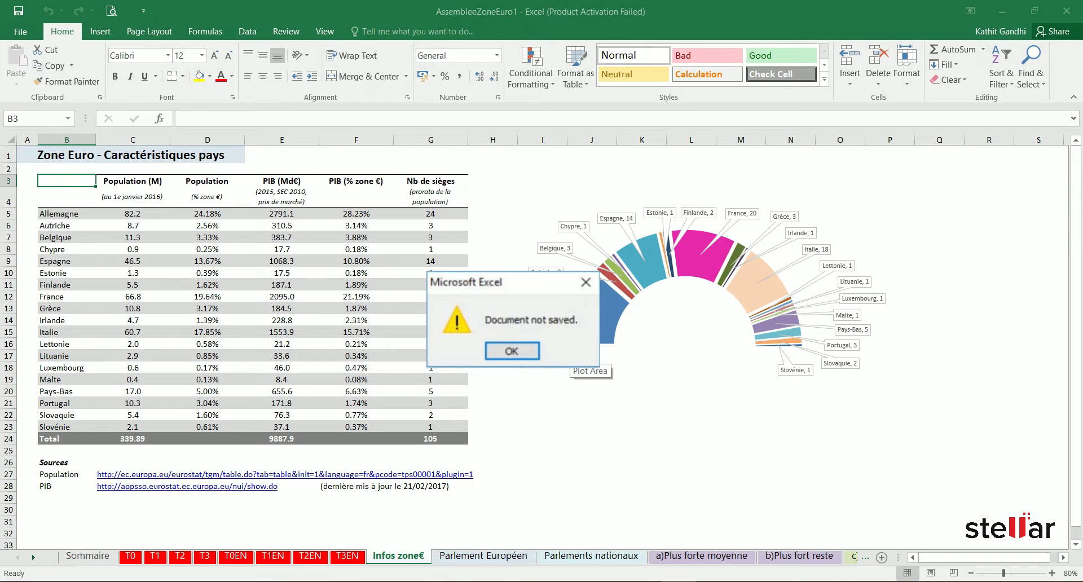
mouse_move(755, 254)
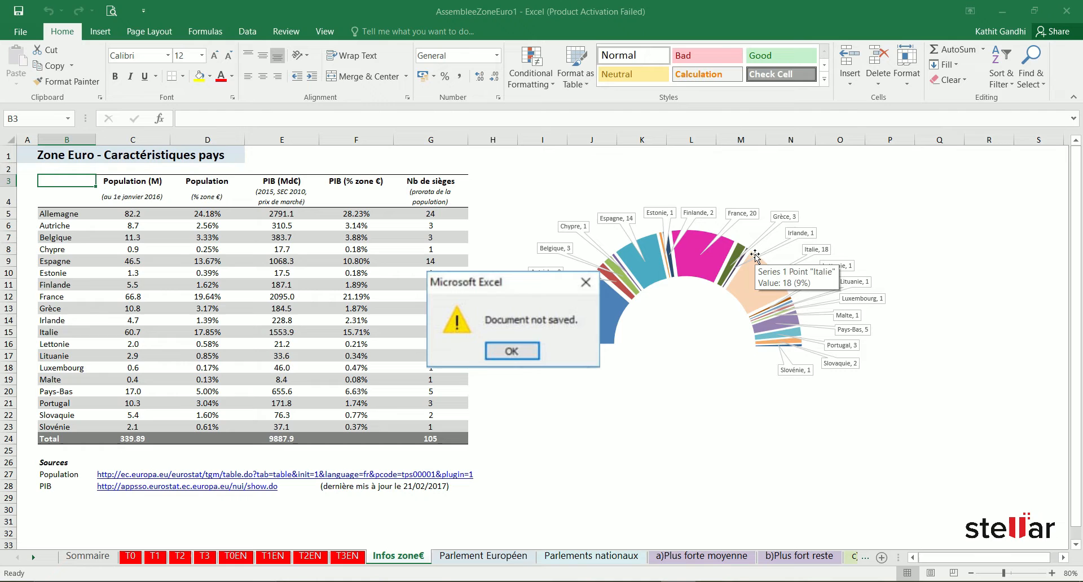
mouse_move(906, 142)
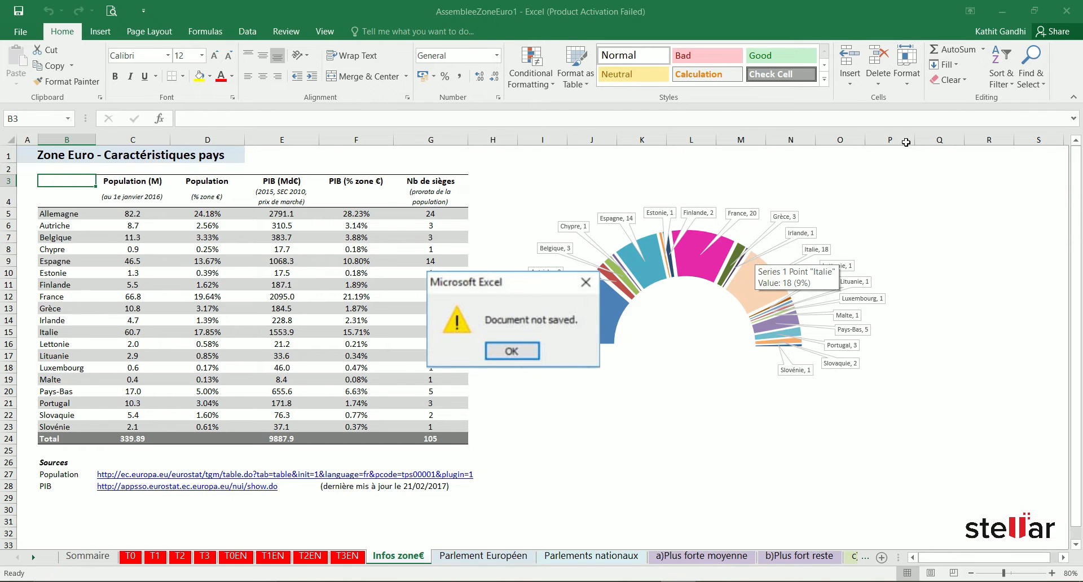
Step: Dismiss Excel's 'Document not saved' warning for AssembleeZoneEuro1
left_click(512, 351)
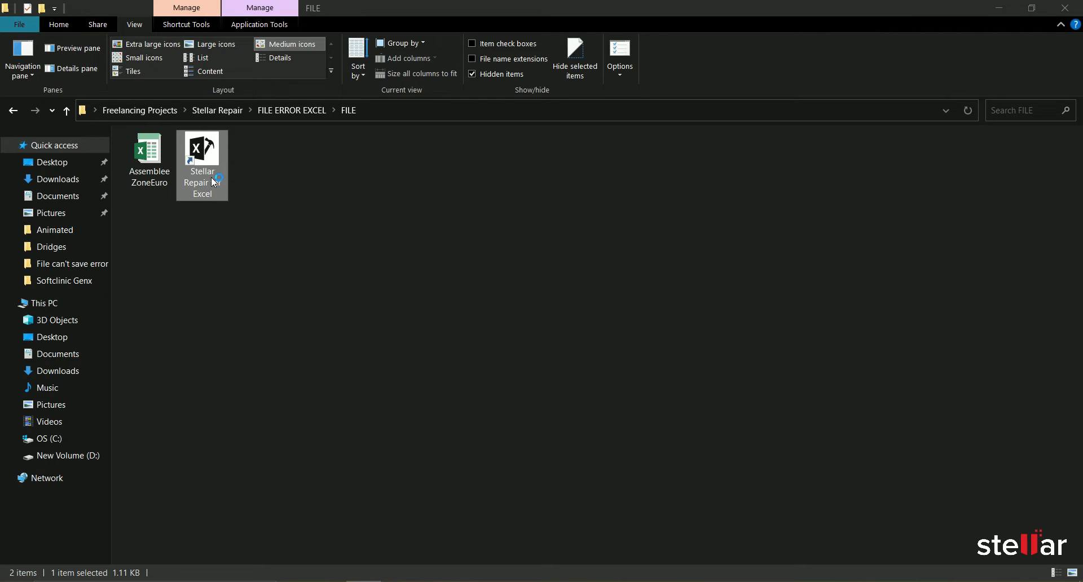
Step: Launch the Stellar Repair for Excel shortcut from the FILE folder
double_click(202, 148)
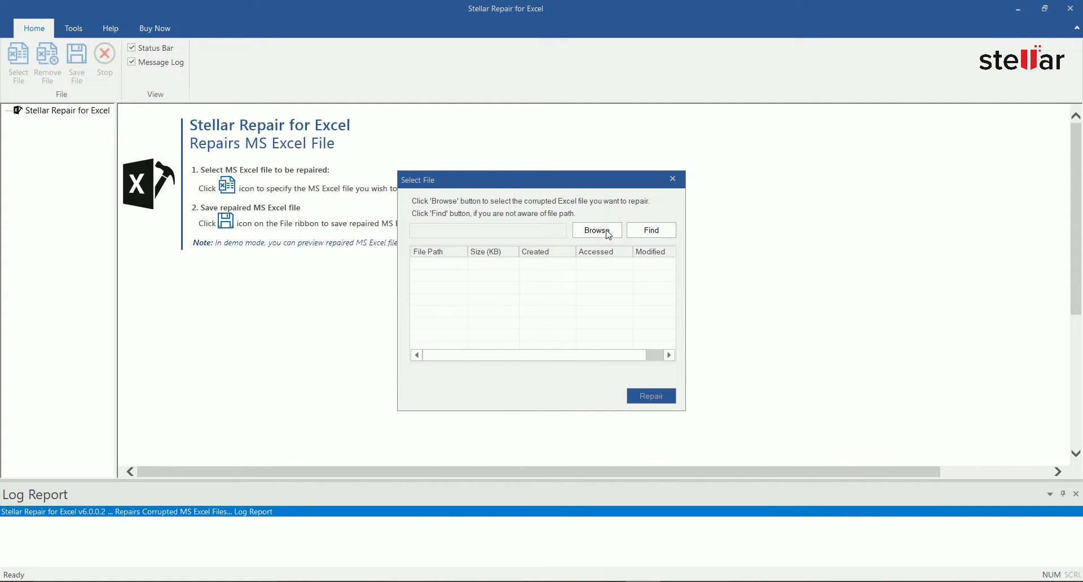
Step: Browse to the corrupted AssembleeZoneEuro workbook and start its repair
left_click(596, 230)
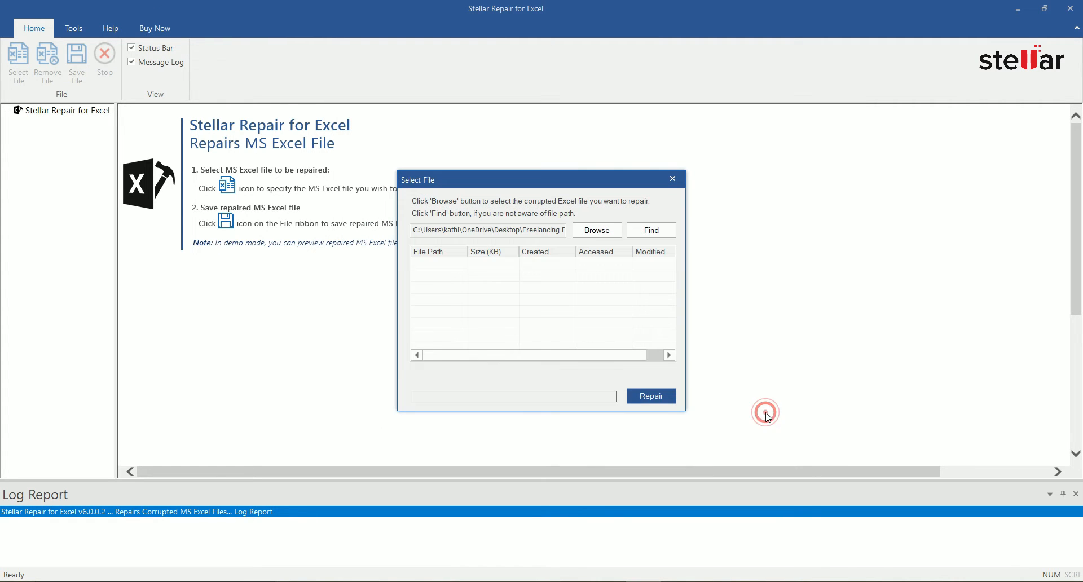
left_click(650, 396)
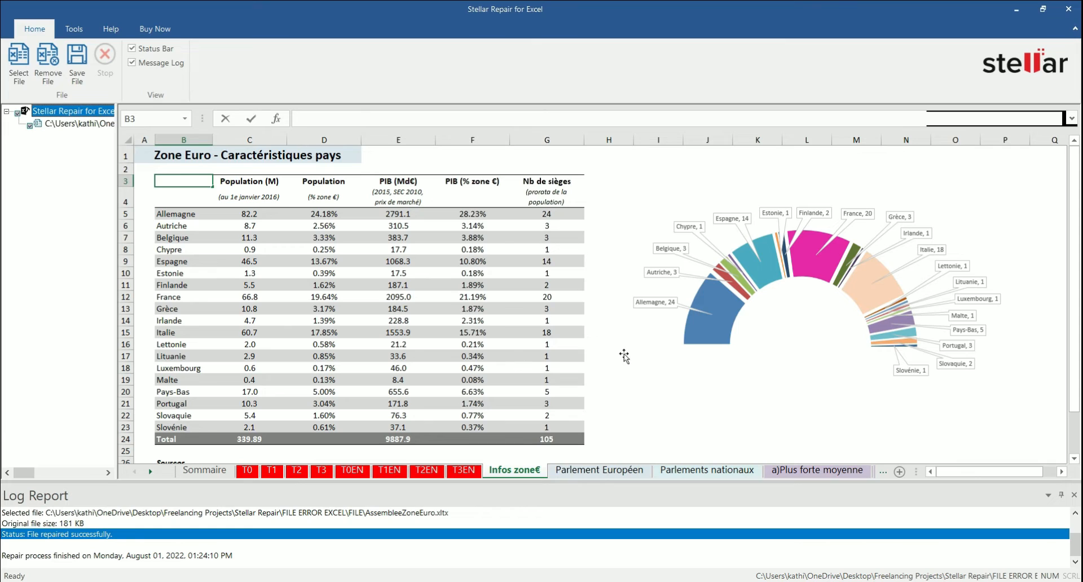
mouse_move(624, 357)
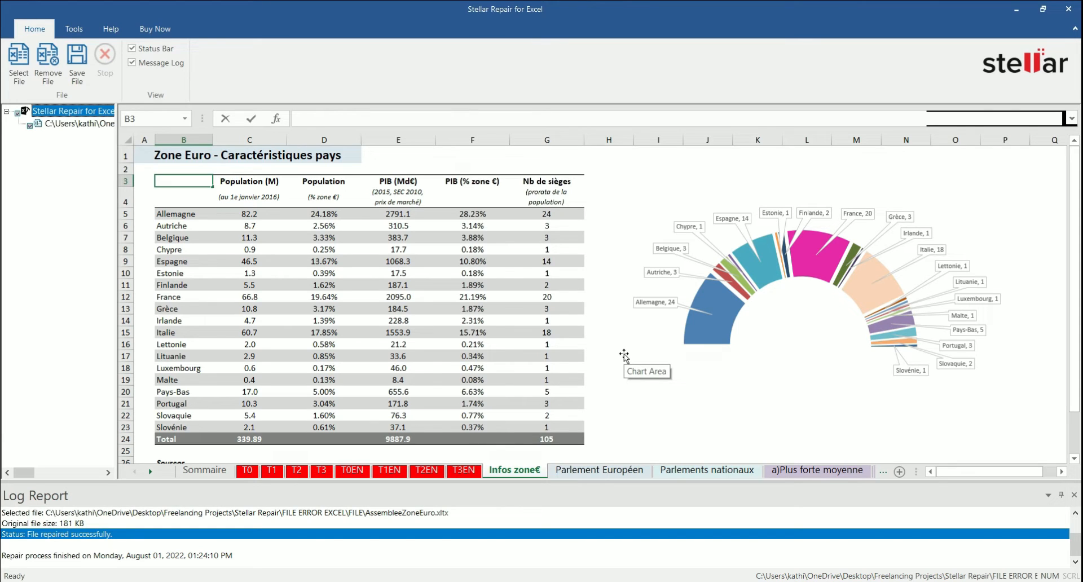
mouse_move(624, 358)
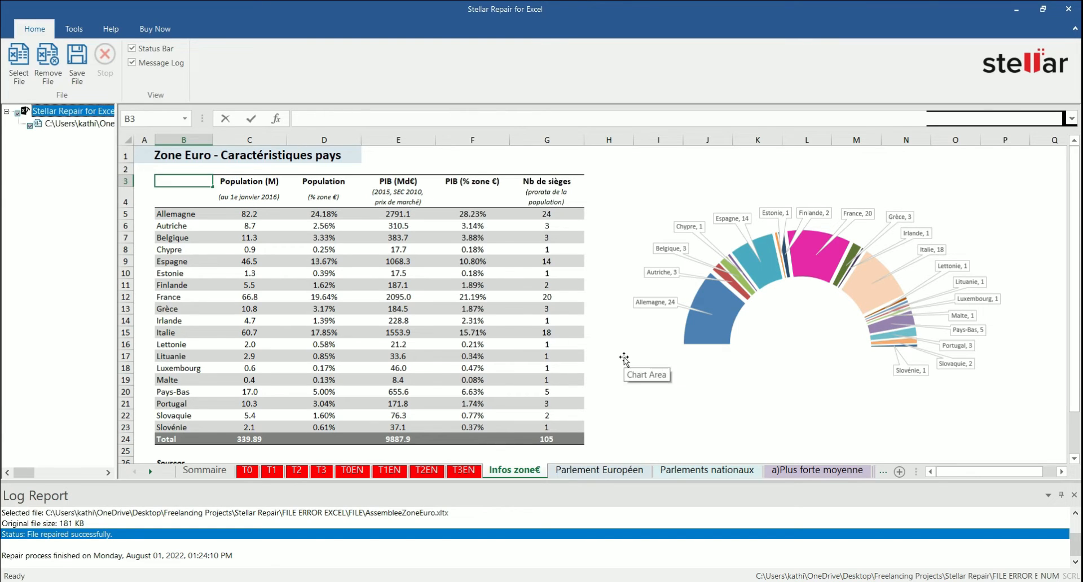
Step: Preview the repaired Parlement Européen and Parlements nationaux sheets
left_click(75, 124)
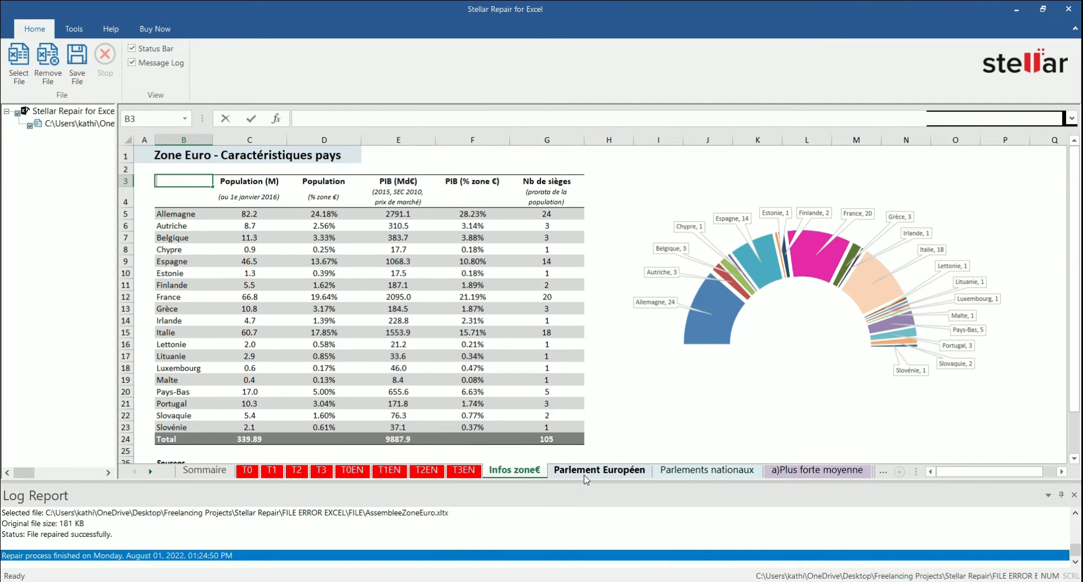
left_click(599, 470)
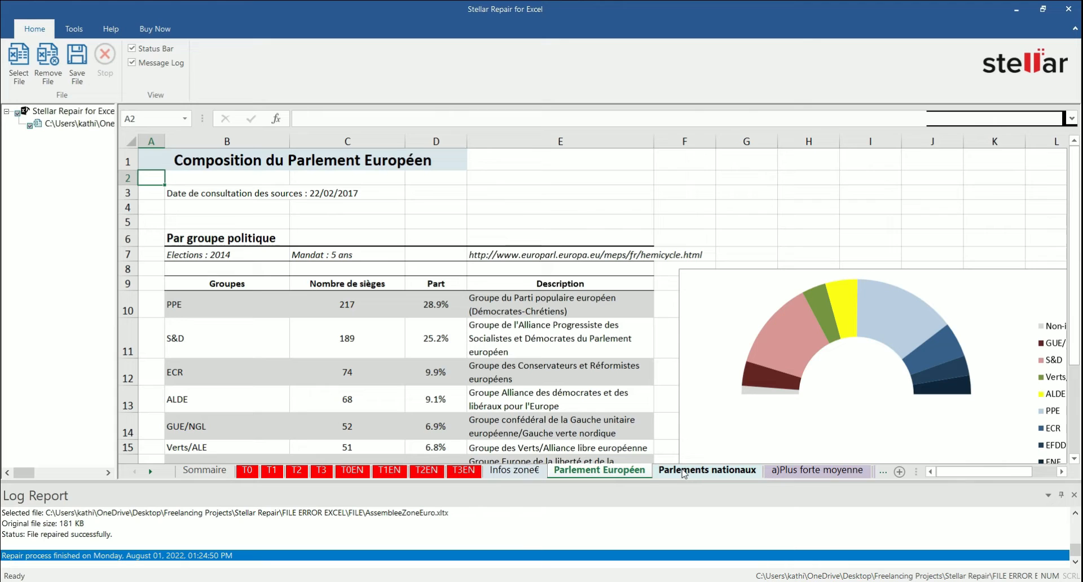
left_click(706, 471)
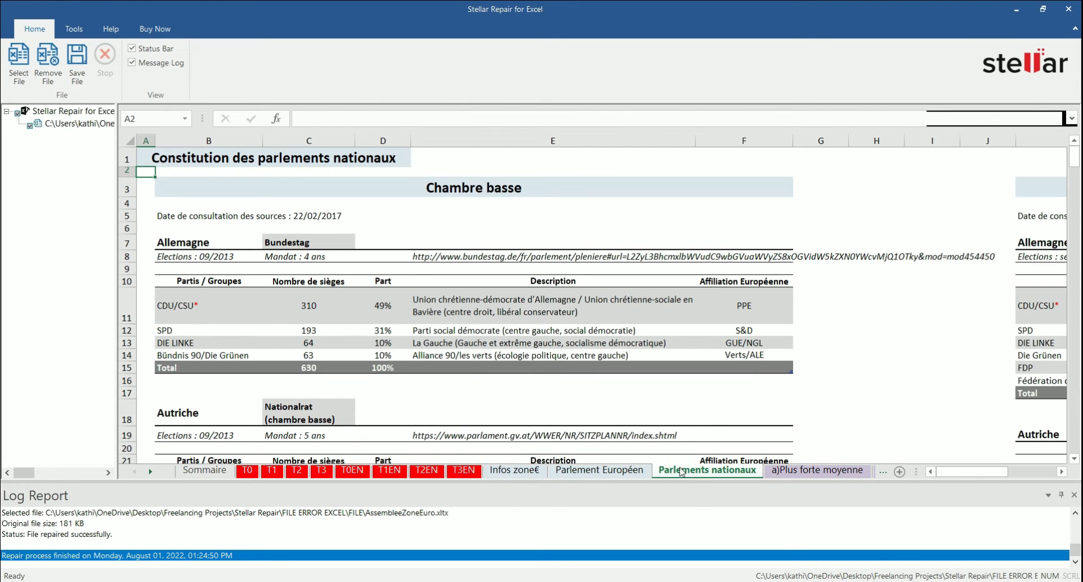
mouse_move(681, 469)
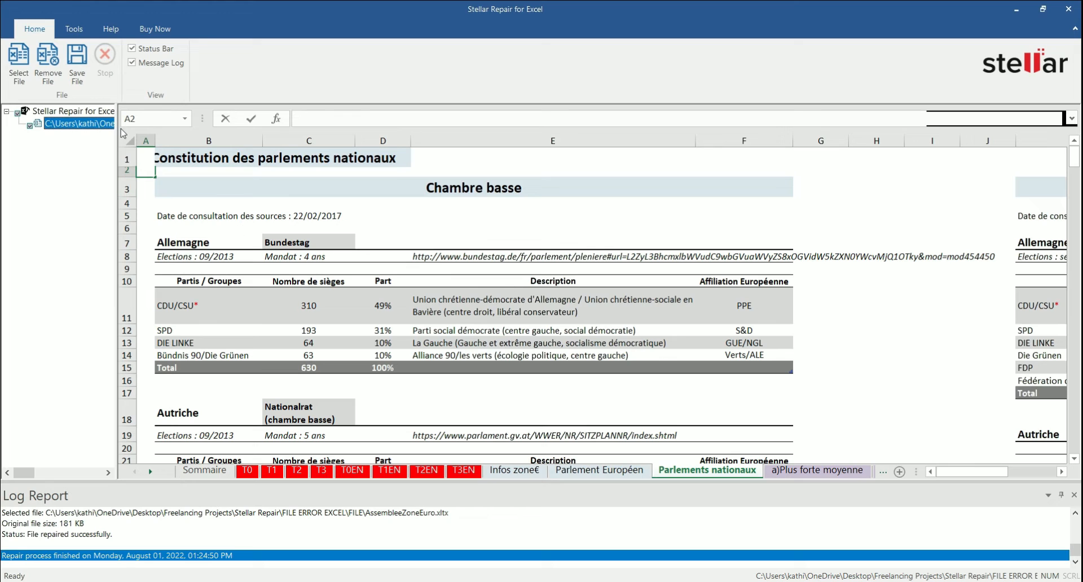
Step: Save the repaired workbook into the FILE ERROR EXCEL folder
left_click(77, 64)
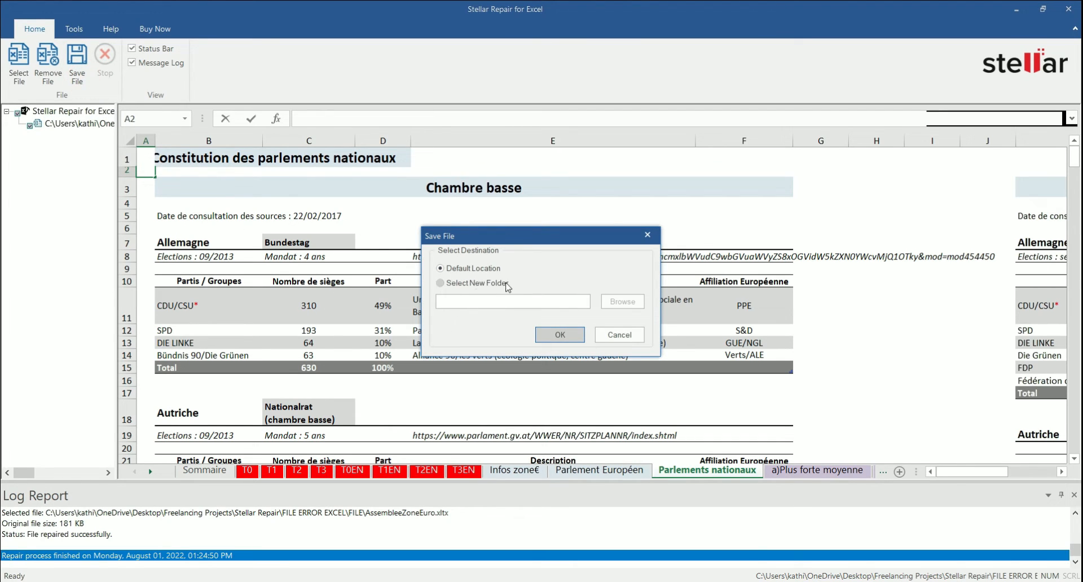
mouse_move(469, 286)
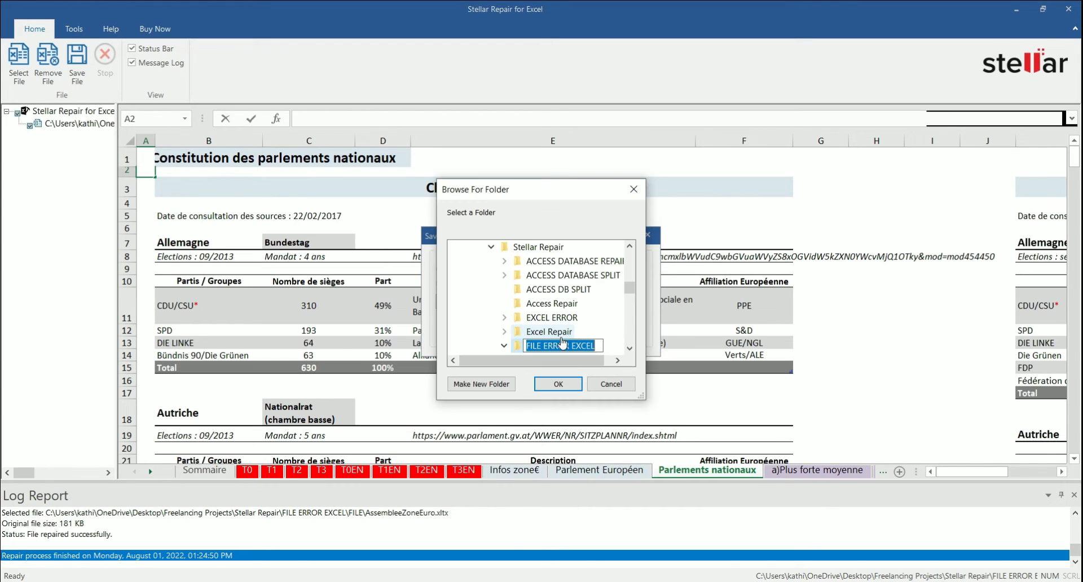
left_click(557, 383)
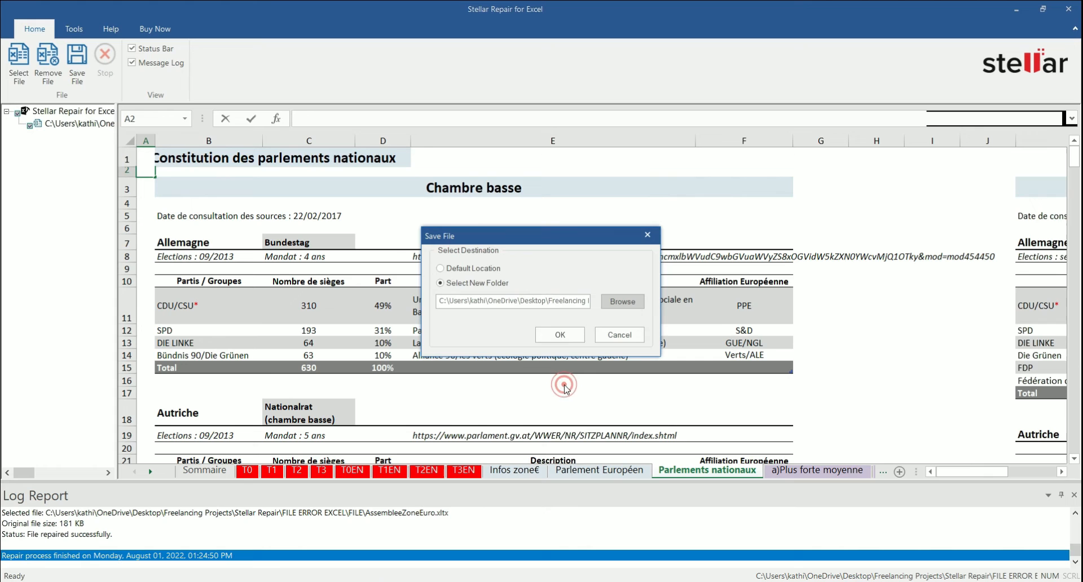
left_click(560, 334)
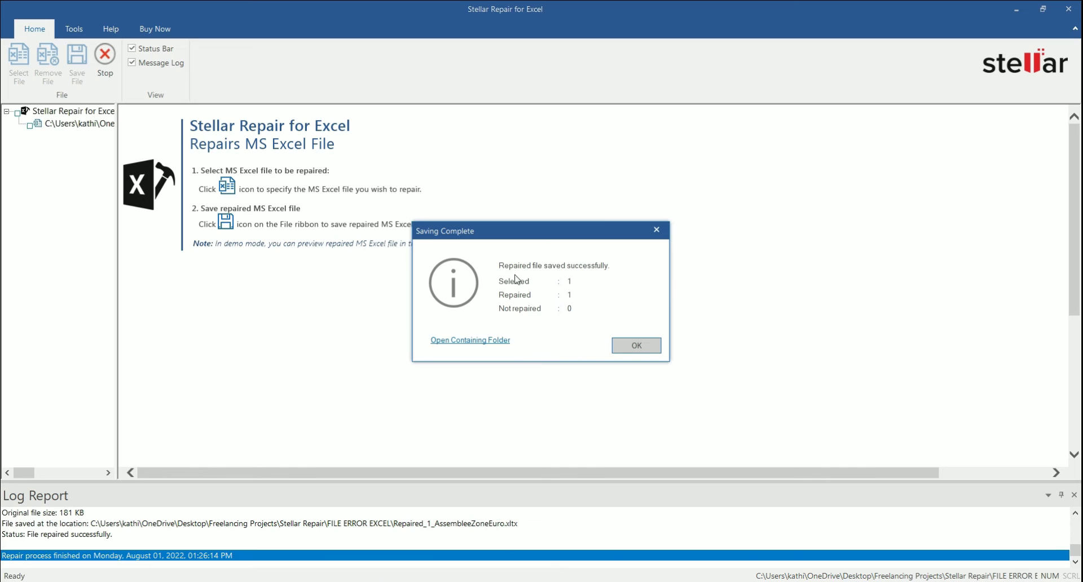
mouse_move(538, 313)
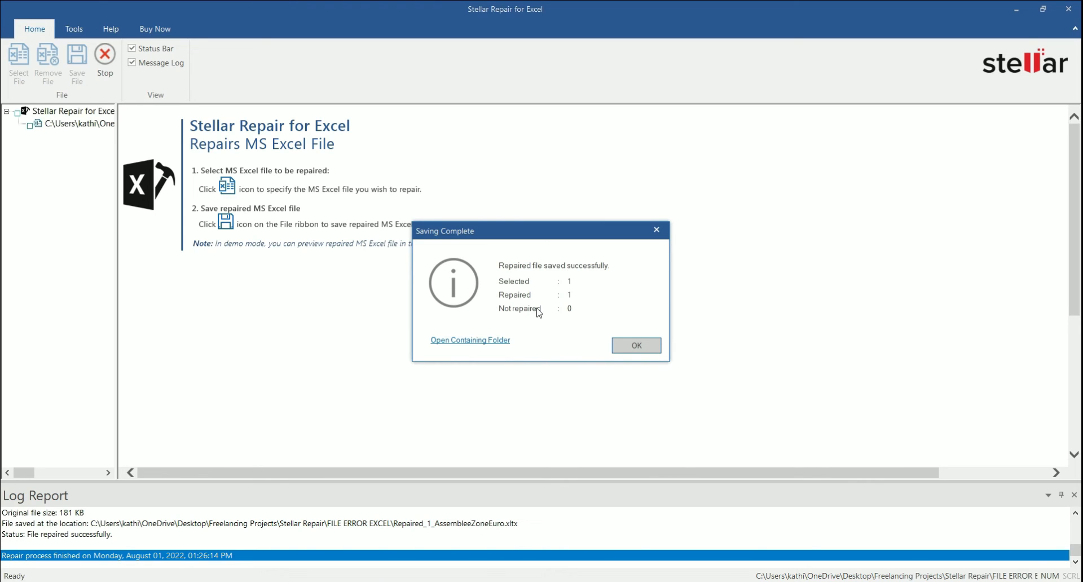
mouse_move(522, 357)
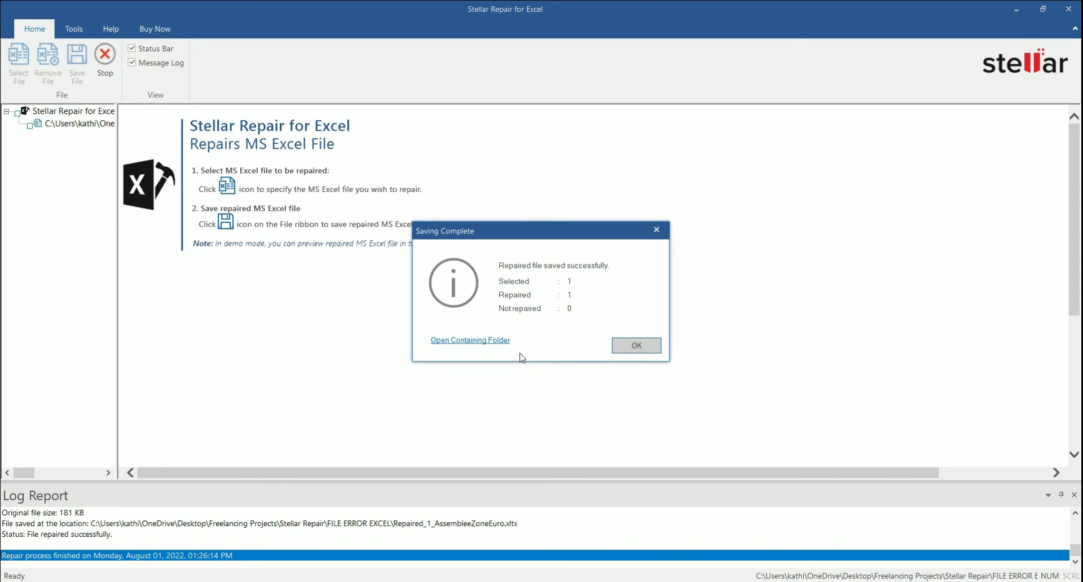
Step: Open Repaired_1_AssembleeZoneEuro in Excel from its containing folder
left_click(470, 339)
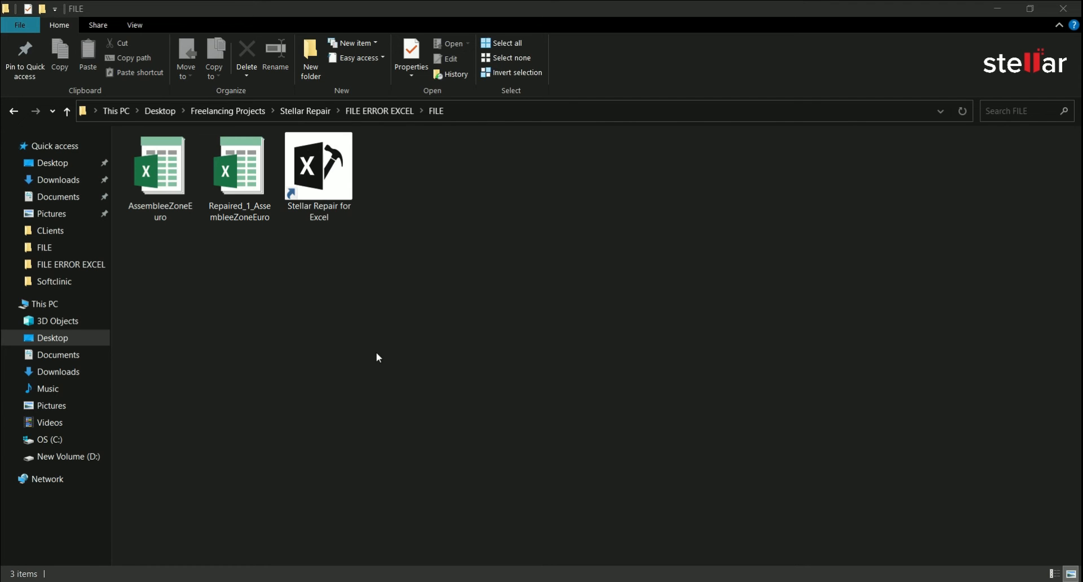
left_click(239, 166)
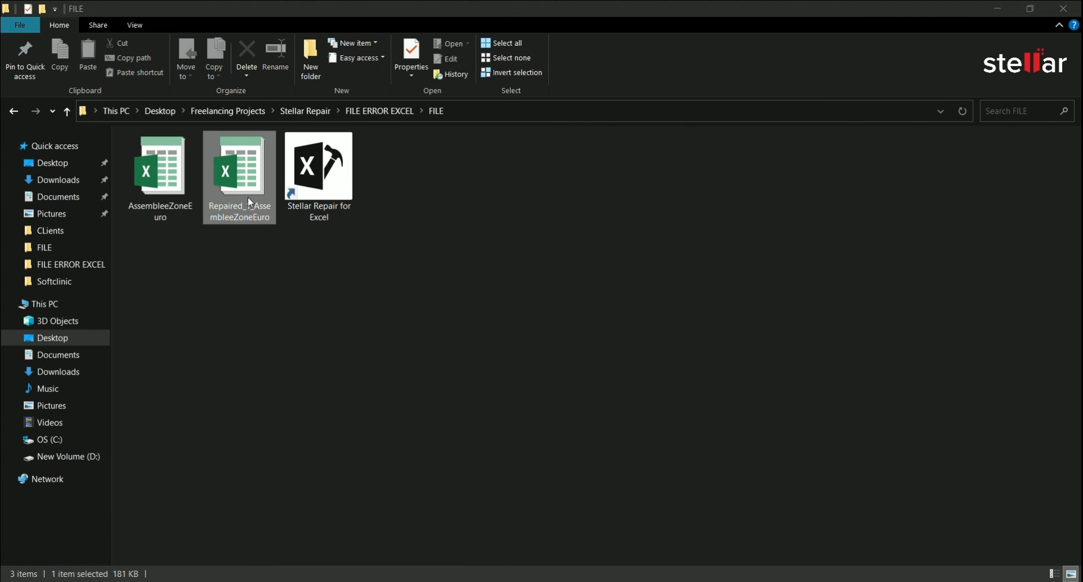
double_click(239, 166)
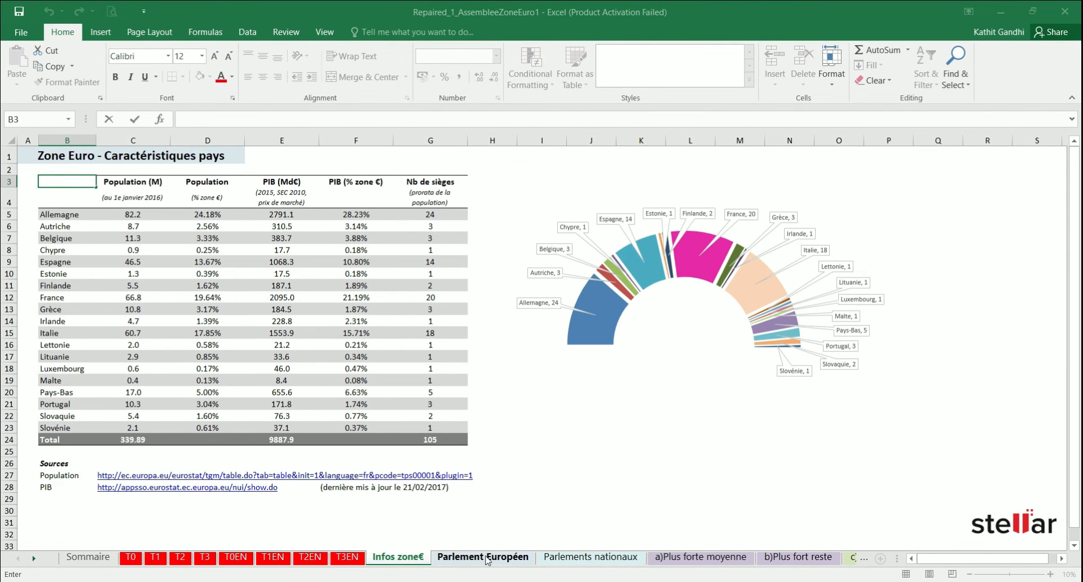
Step: Check the Parlements nationaux and a)Plus forte moyenne sheets in Excel
left_click(590, 557)
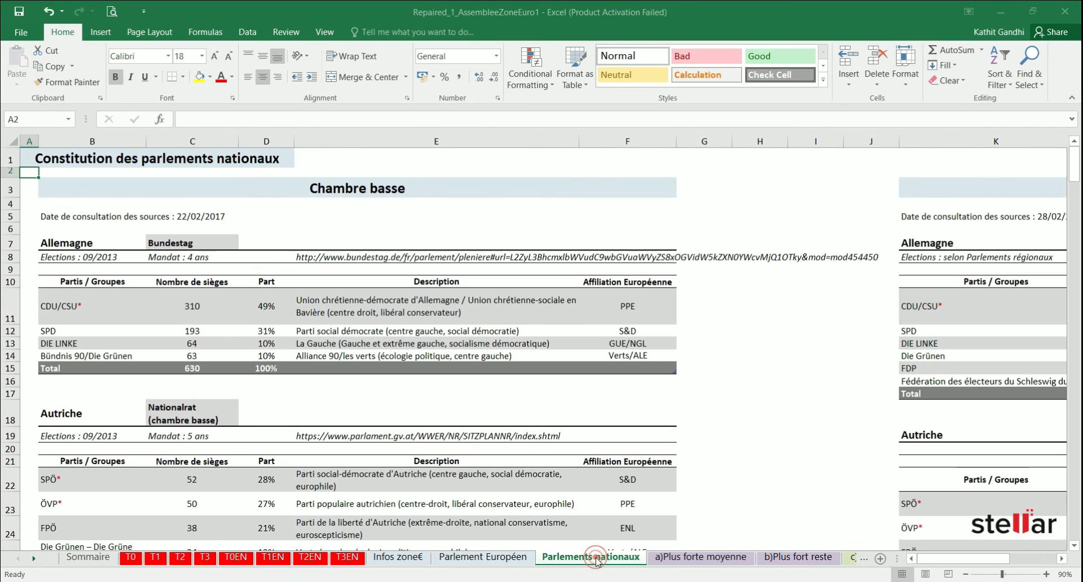
left_click(699, 557)
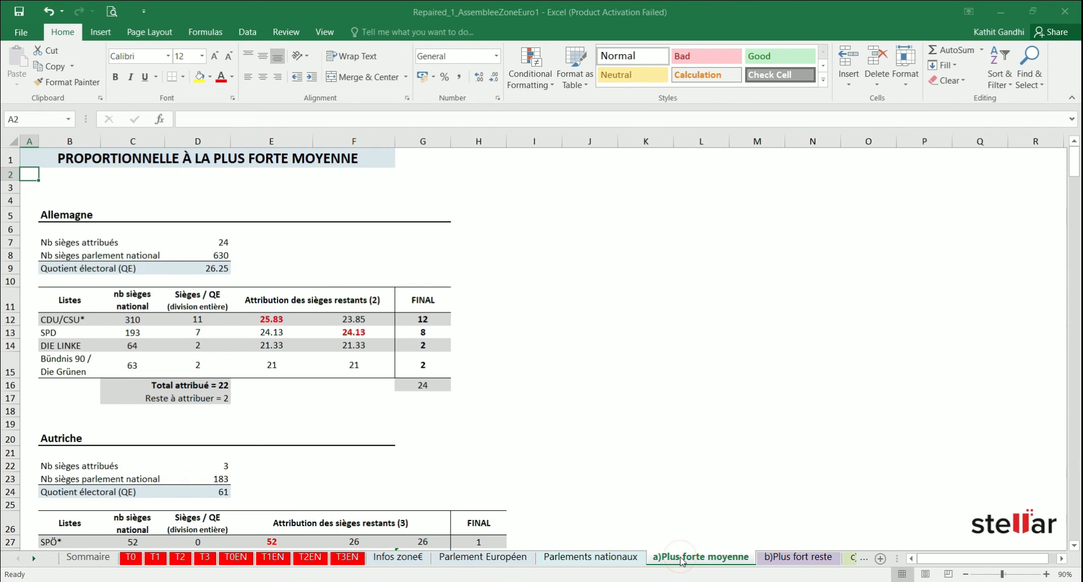